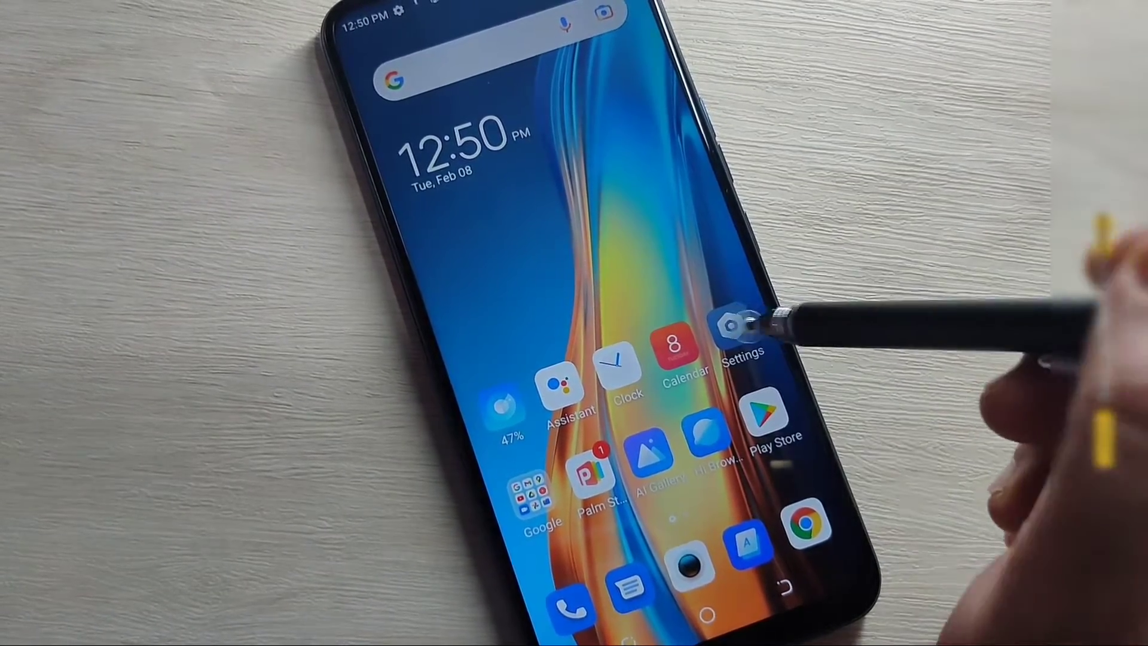
Unlock developer mode via My phone's Build number, then return to the main Settings list
click(734, 337)
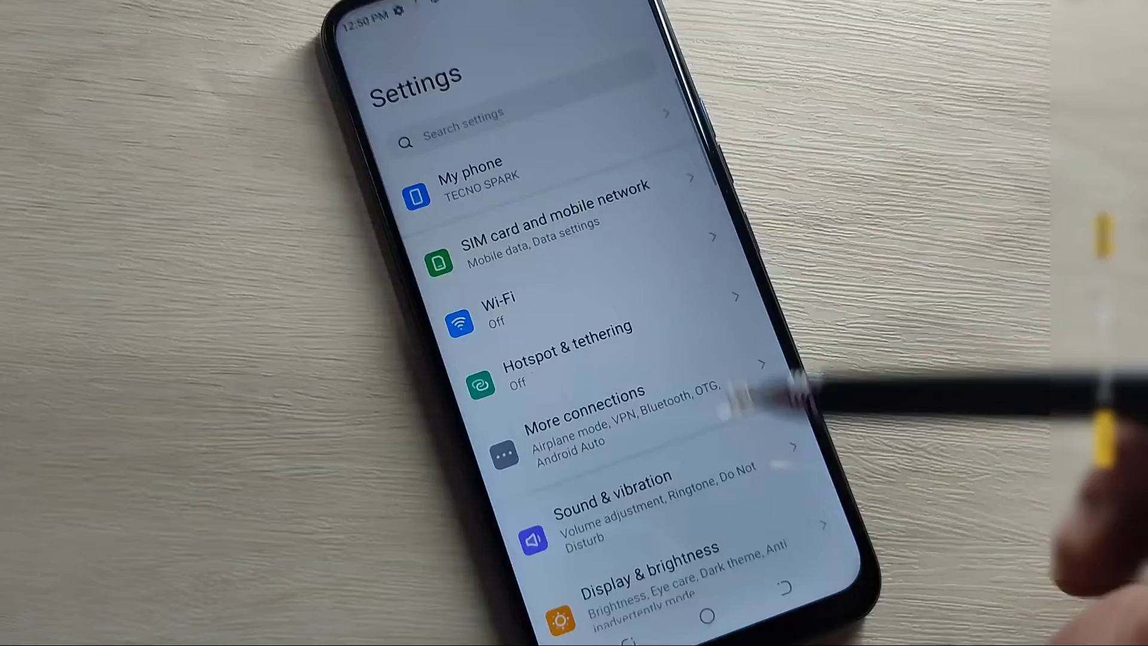
click(471, 174)
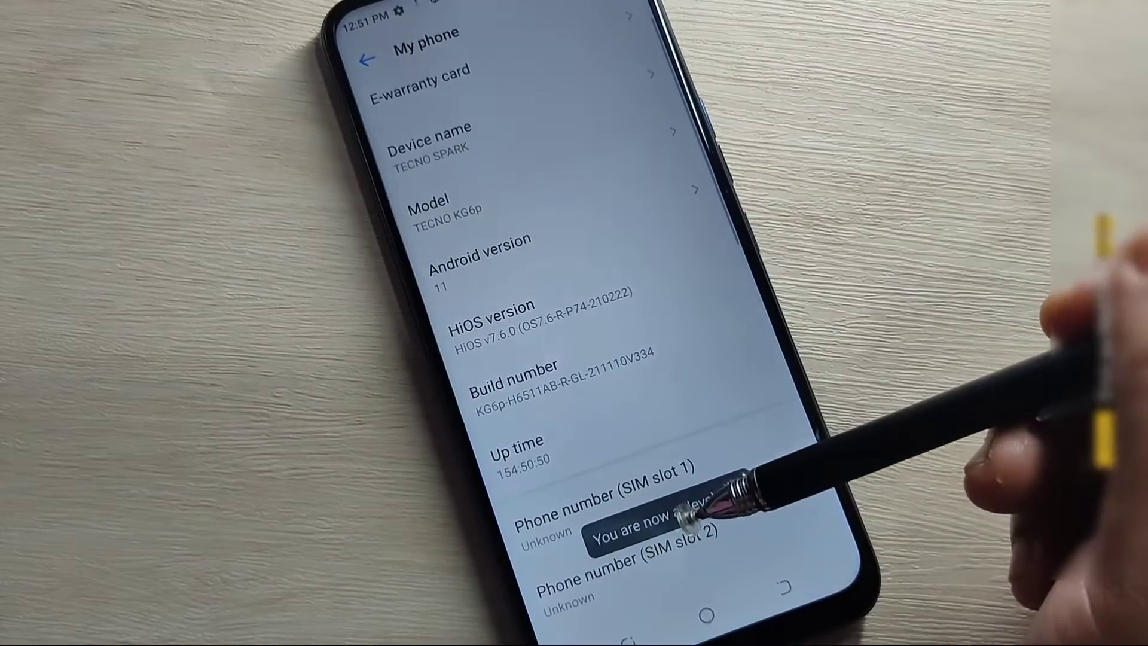
click(368, 57)
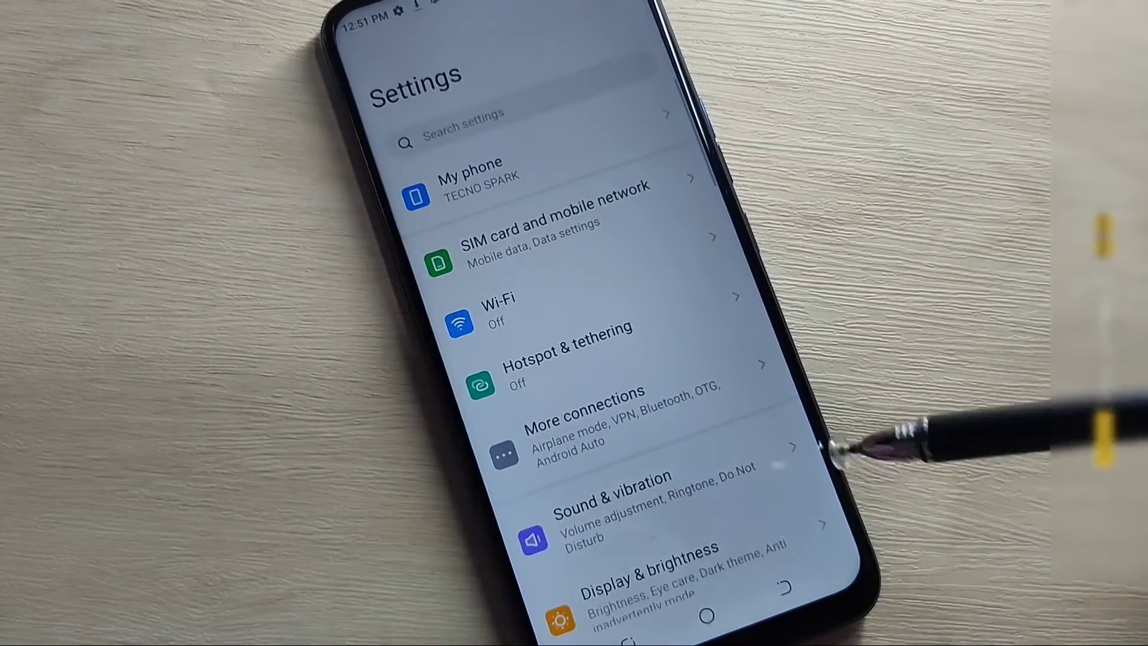
Scroll down to System and open Developer options
scroll(down, 3)
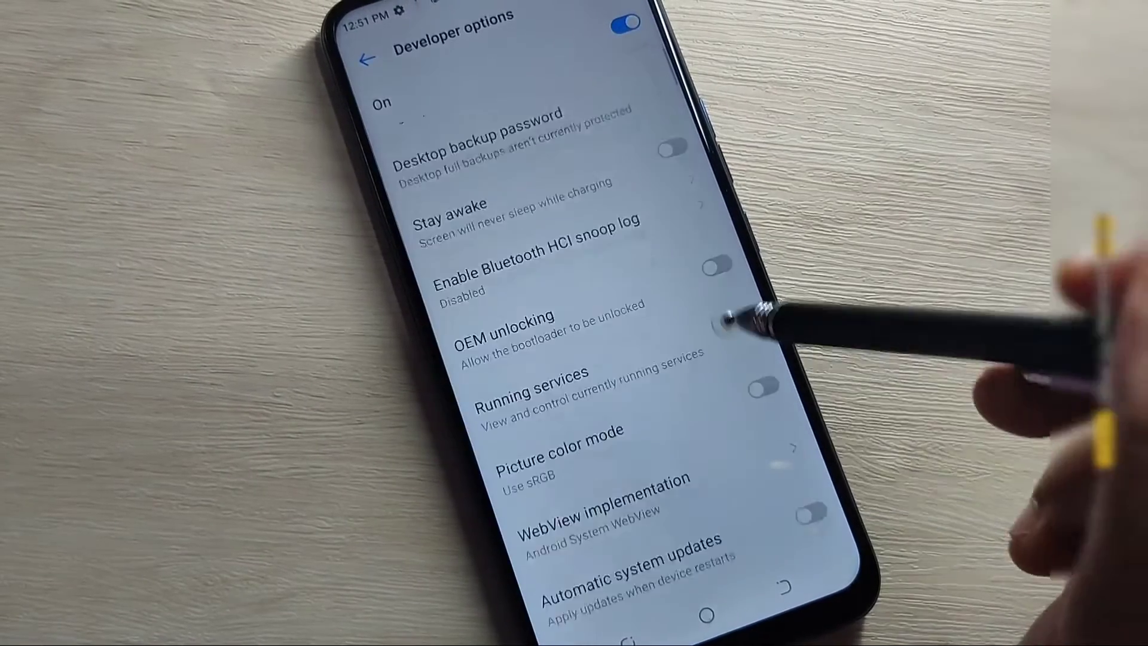
Switch on USB debugging in the Debugging section, bringing up its confirmation prompt
scroll(down, 3)
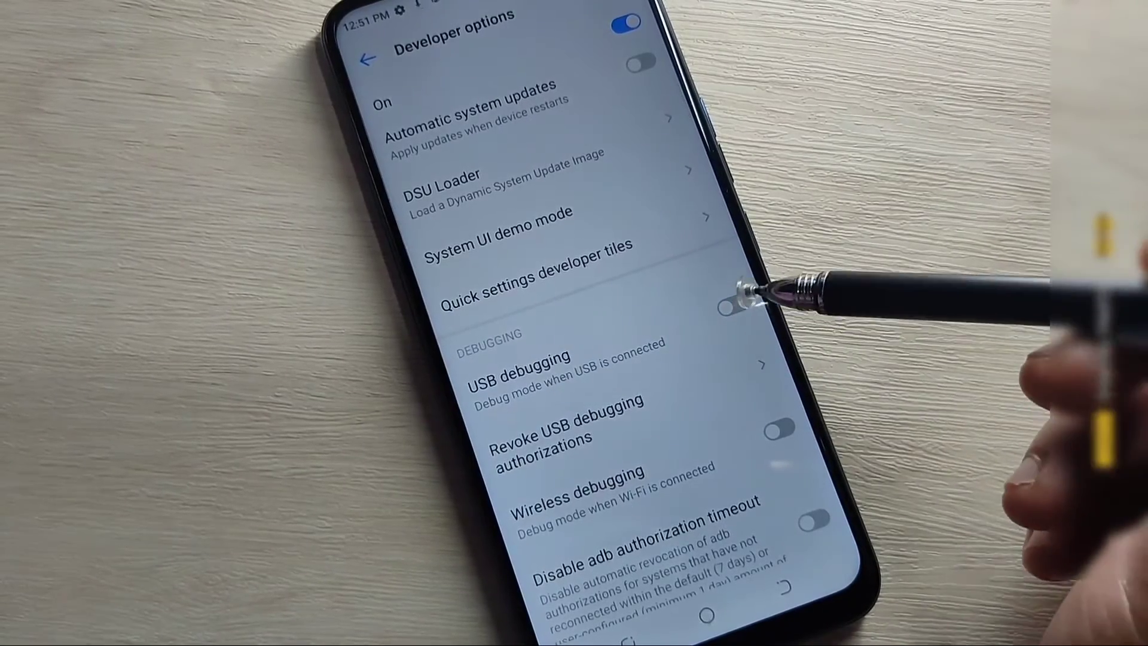
click(750, 295)
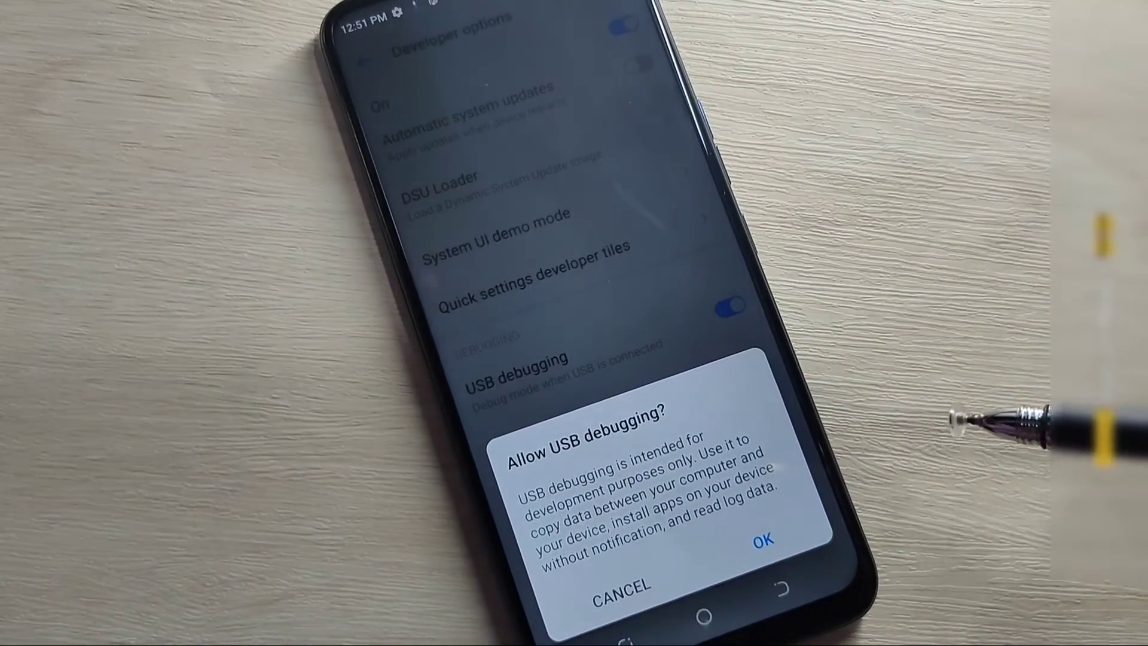